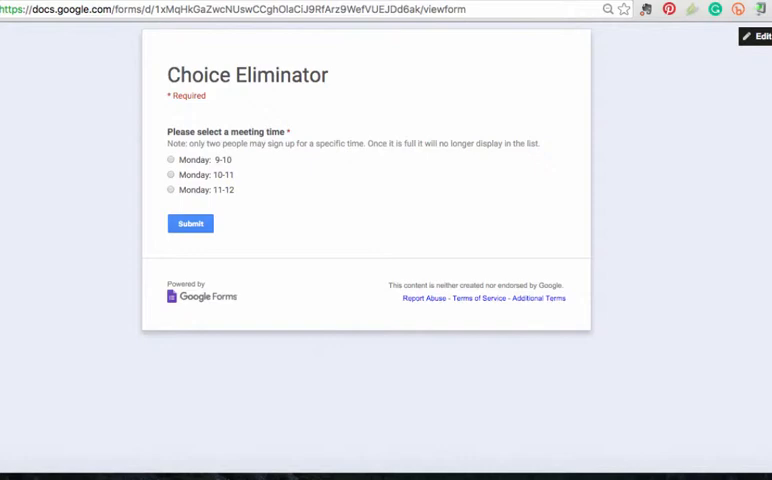
mouse_move(288, 184)
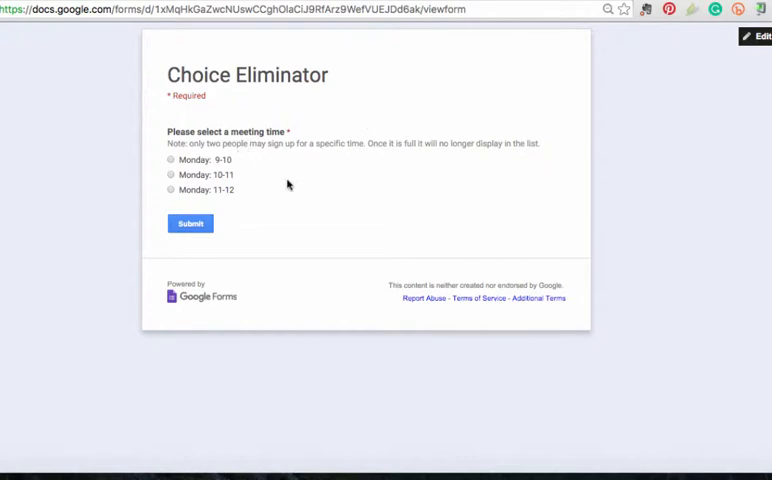
mouse_move(334, 264)
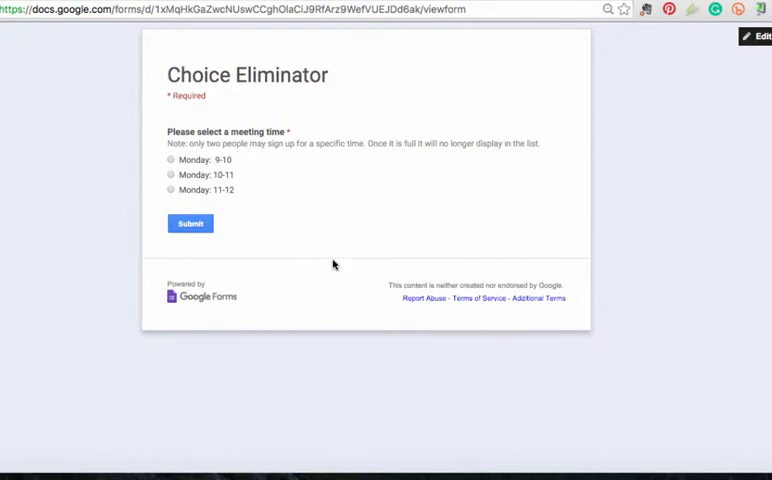
mouse_move(248, 207)
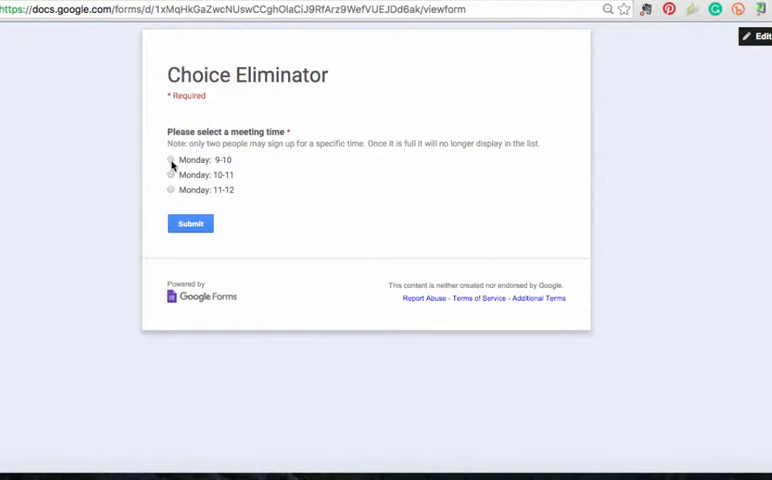
- Submit the sign-up form twice, selecting 'Monday: 9-10' both times
left_click(170, 159)
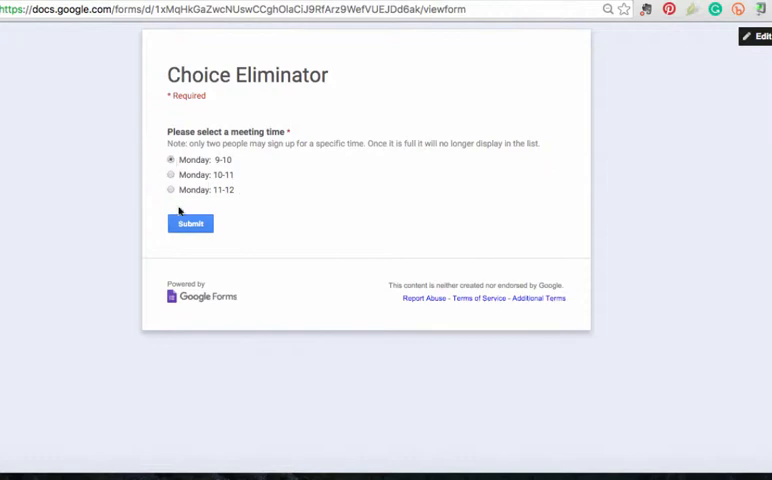
left_click(190, 222)
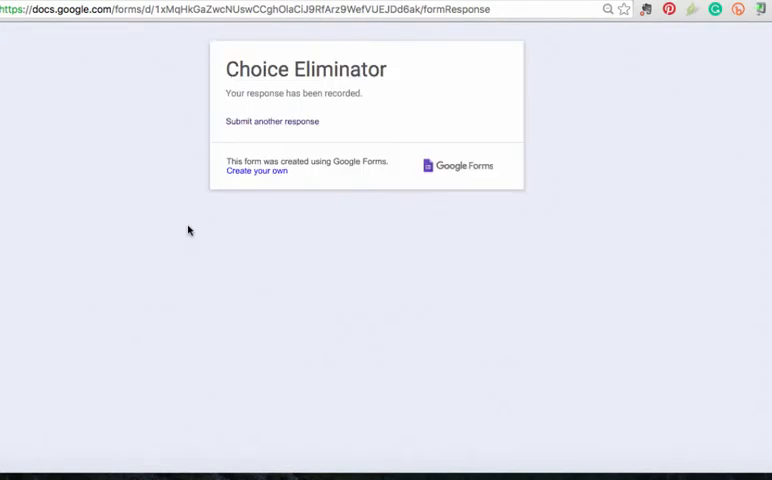
left_click(271, 121)
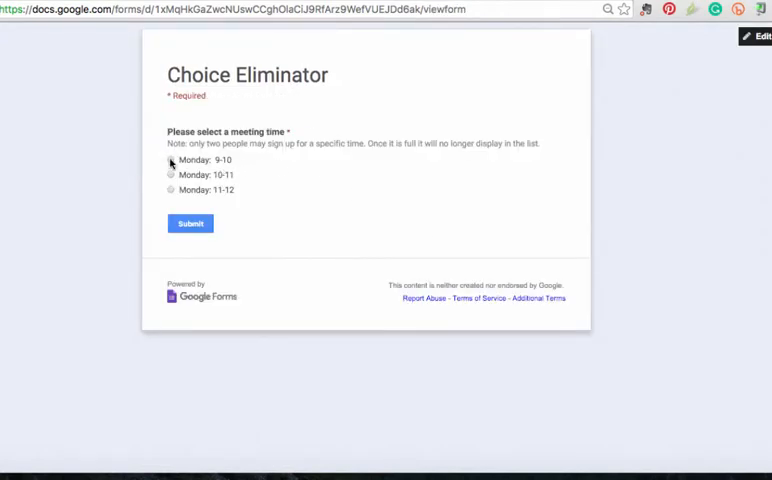
left_click(170, 160)
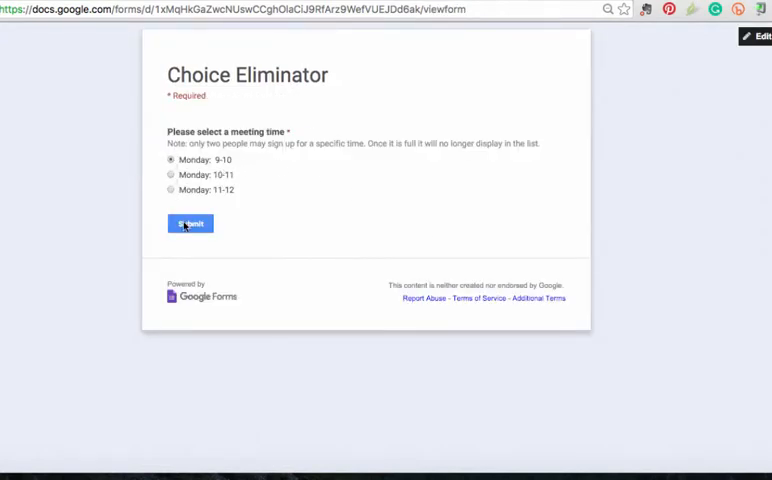
left_click(190, 223)
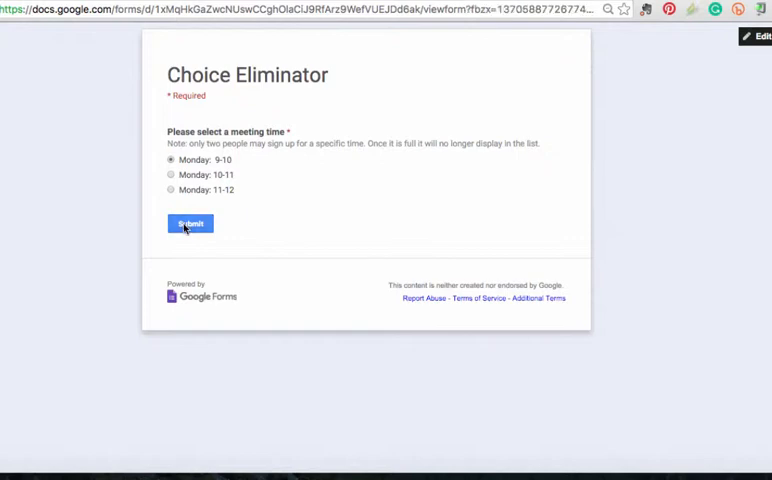
left_click(190, 223)
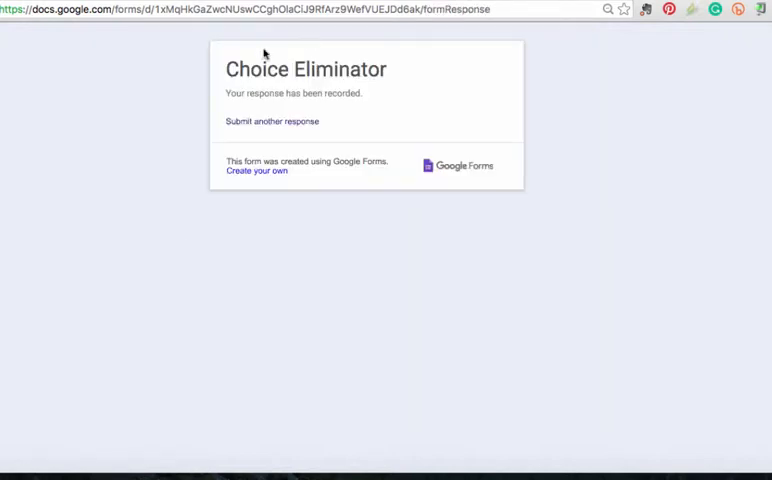
left_click(272, 121)
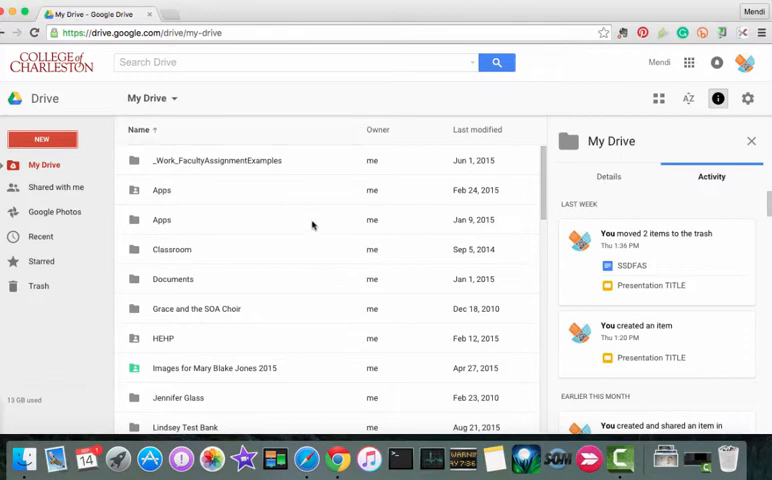
mouse_move(83, 128)
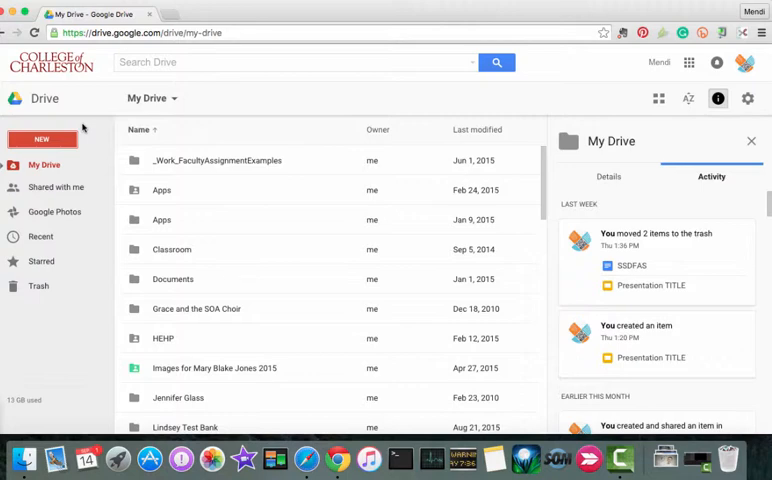
- Create a new Google Form from Drive's NEW menu
left_click(42, 139)
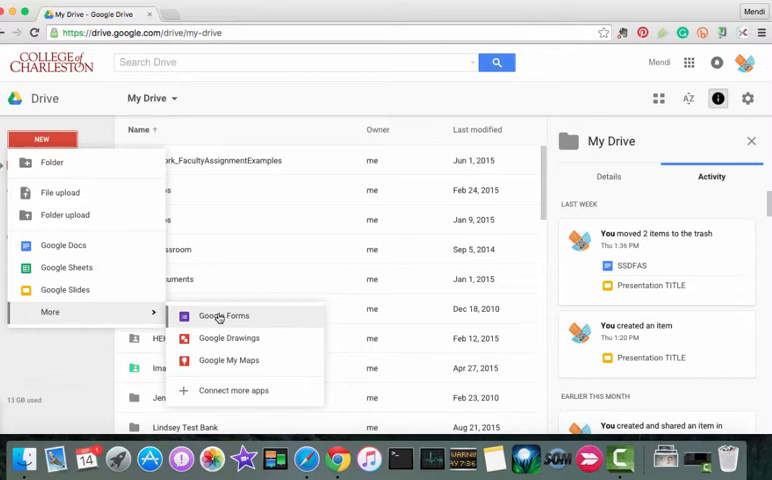
left_click(223, 316)
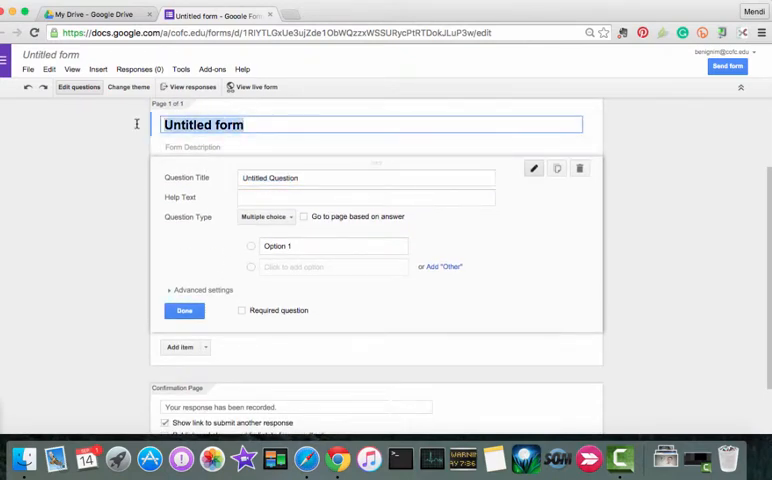
- Title the form 'Individual Project Meetings COMM 310 Fall 2015'
type("Individual Project M")
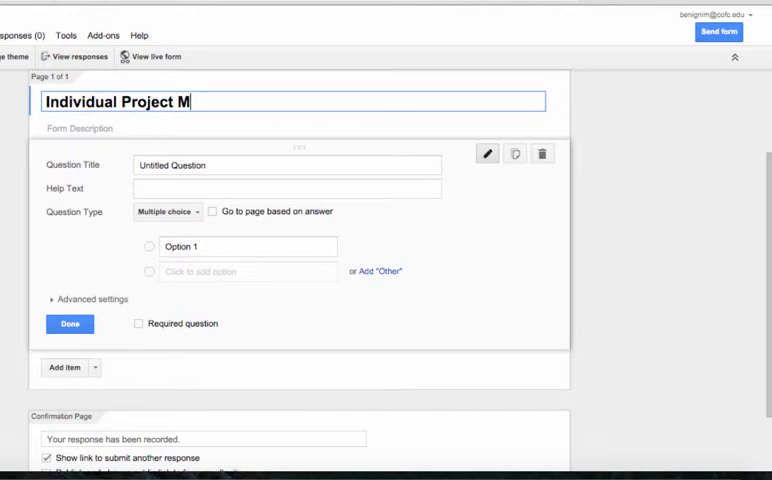
left_click(286, 165)
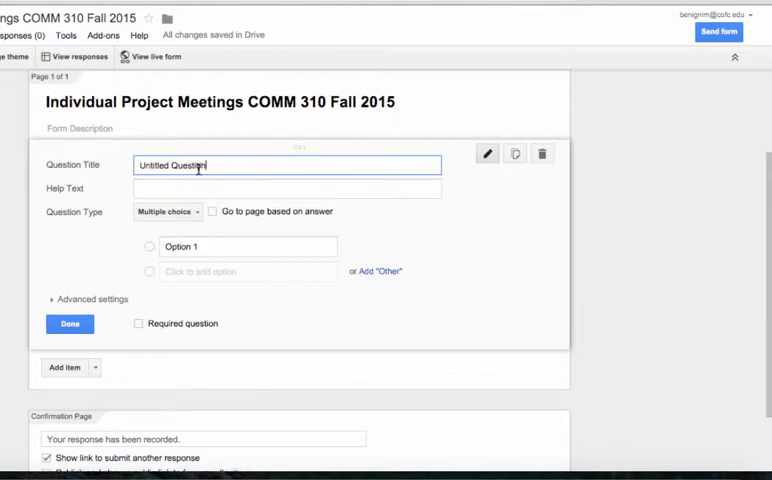
- Ask for the meeting time best suiting your schedule, with help text 'Only two people may sign up for any given time slot'
double_click(185, 165)
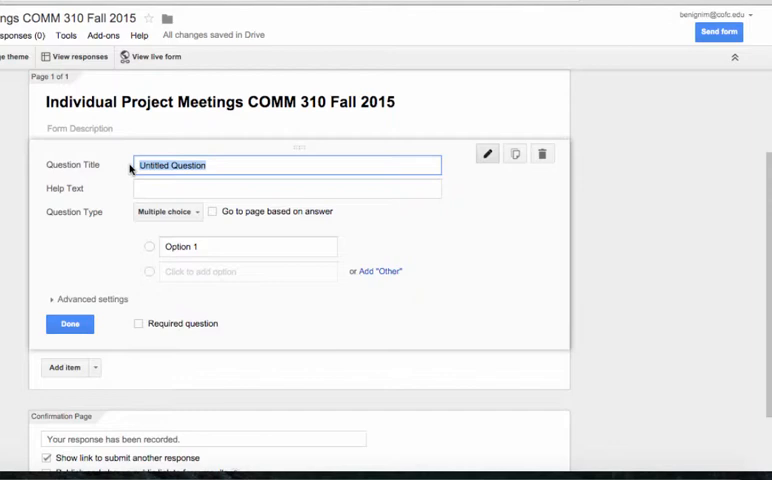
type("Please select one m")
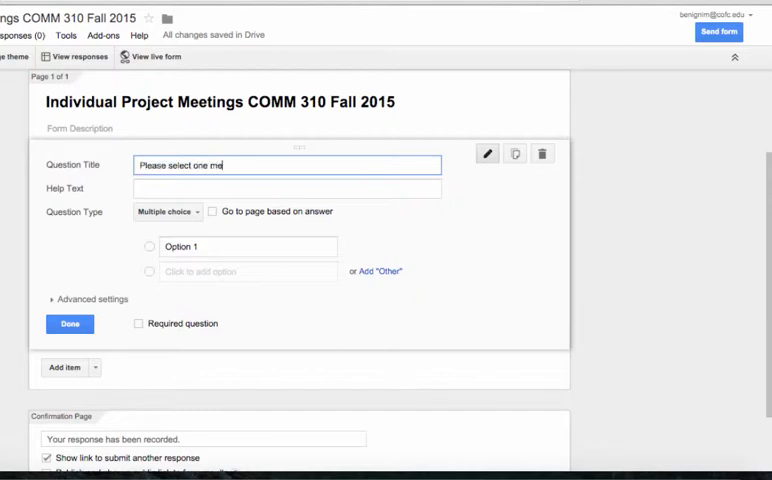
type("eting time that m")
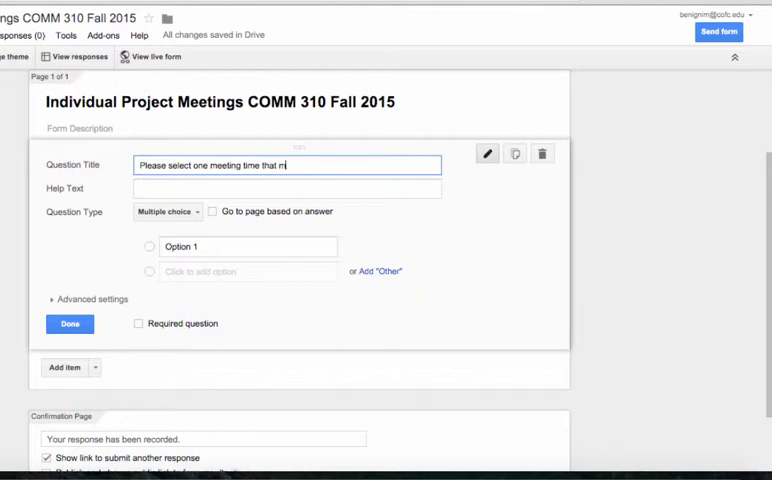
type("best")
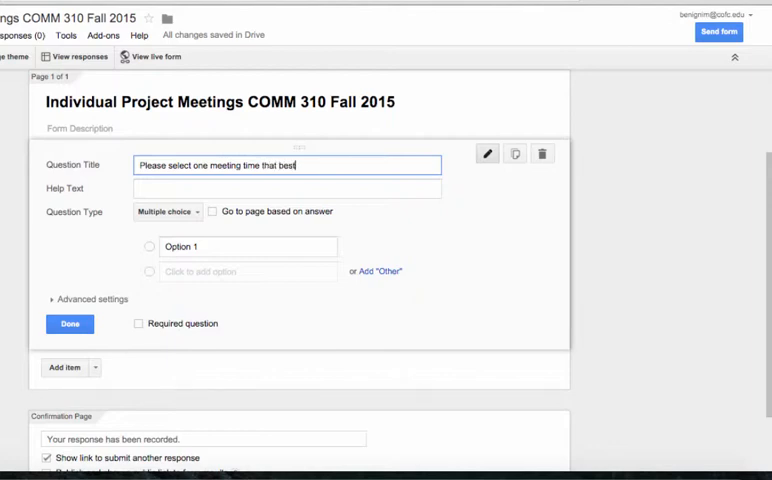
type("suits y")
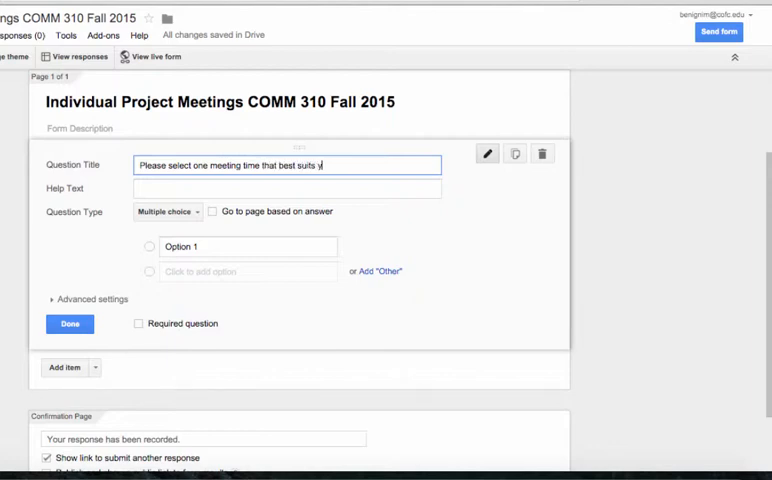
type("our schedule")
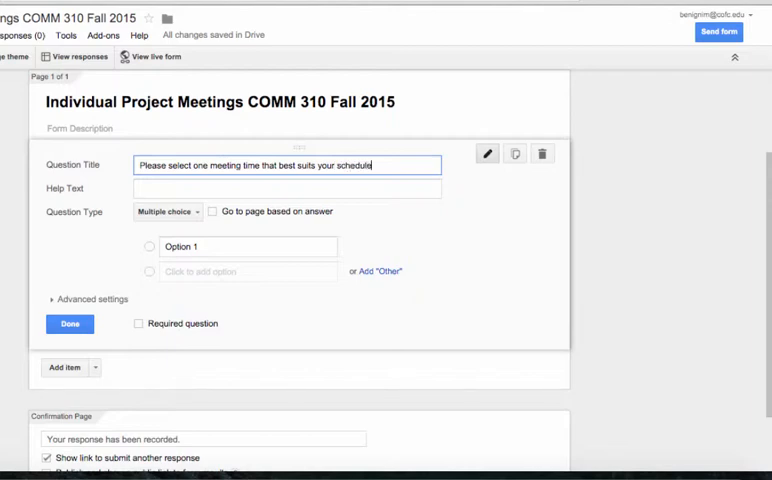
type("Only")
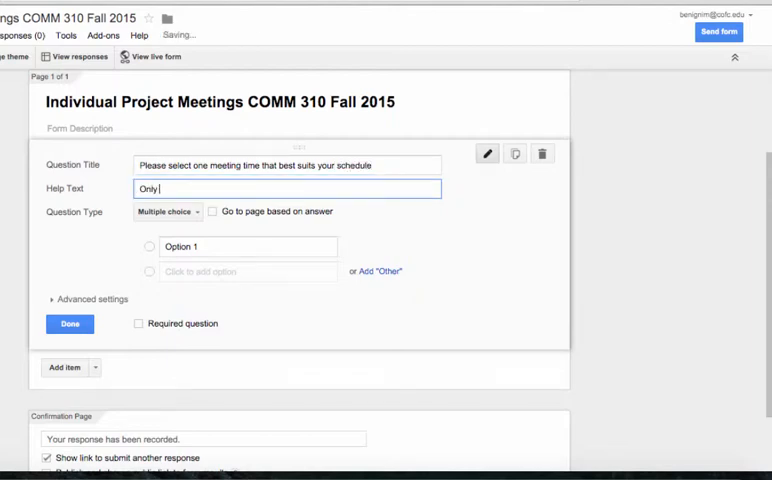
type("two people may sign up for any given time slot")
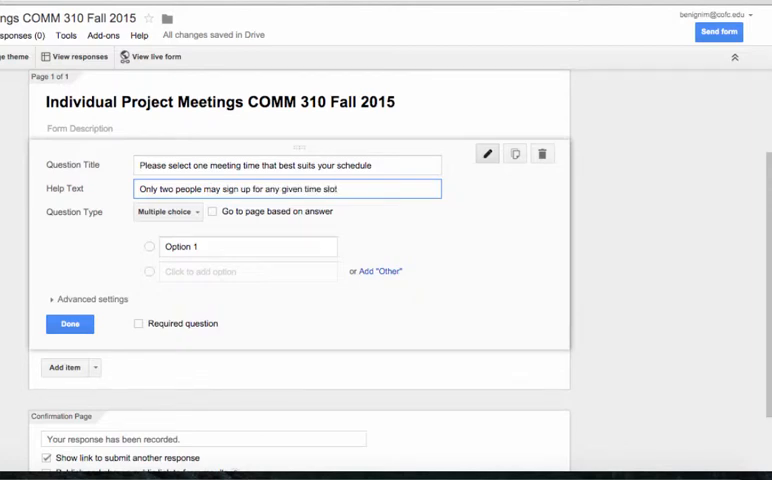
- Enter choices Monday 9-10, 10-11 and 11-12, deleting Options 4 and 5
left_click(247, 246)
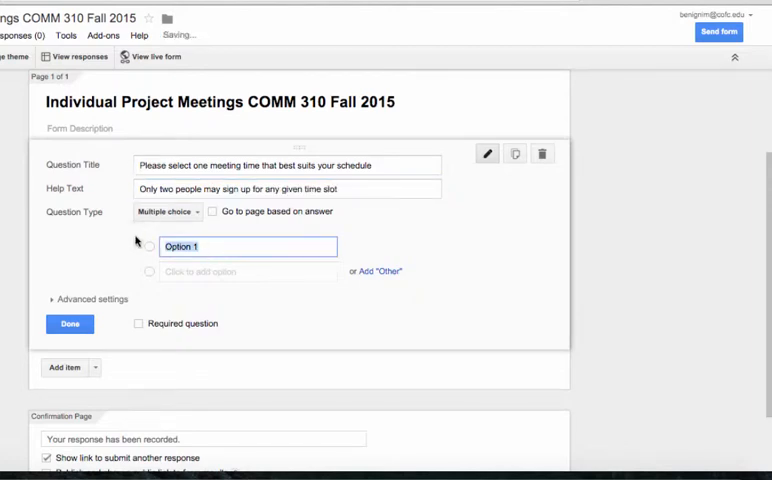
type("Monday")
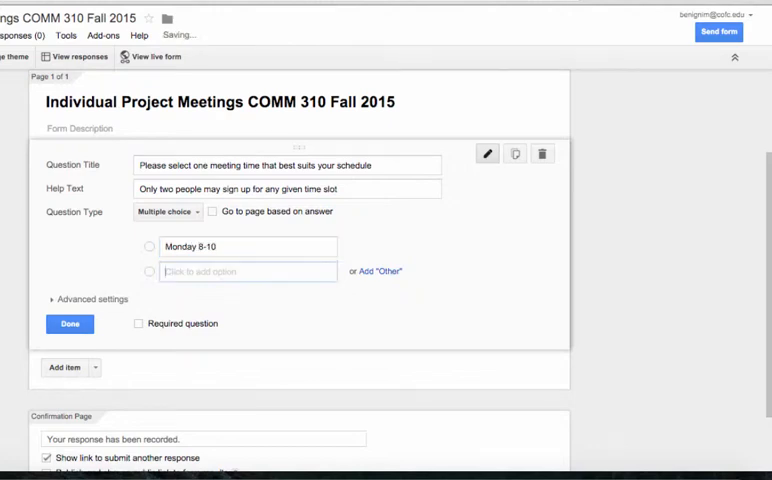
type("Monday 10-11")
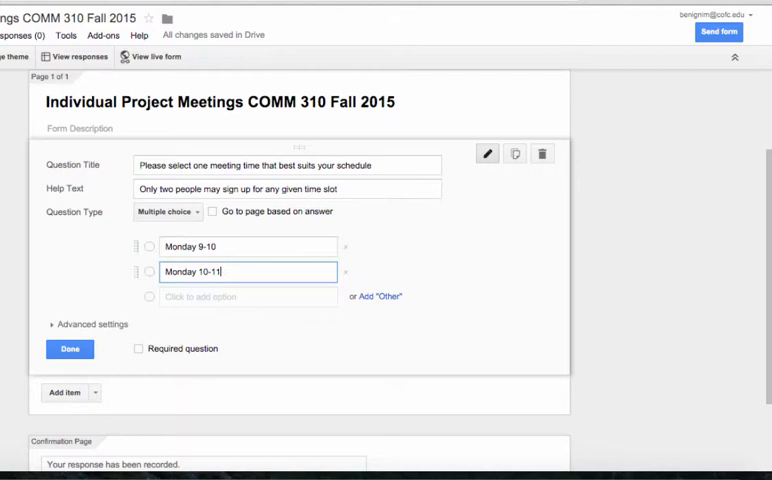
type("Monday 11-12")
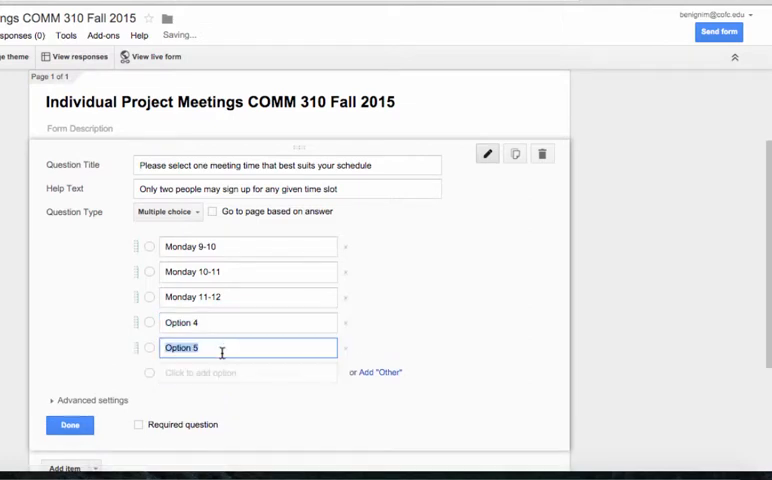
left_click(345, 347)
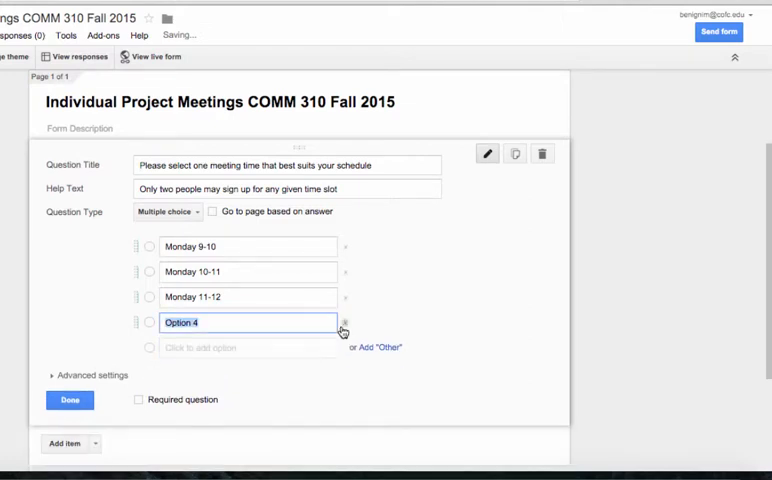
left_click(345, 322)
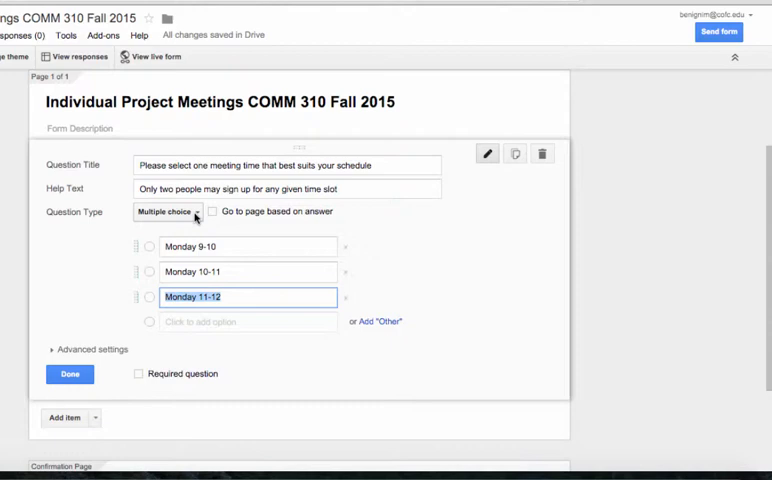
- Keep the meeting-time question as multiple choice and mark it required
left_click(166, 211)
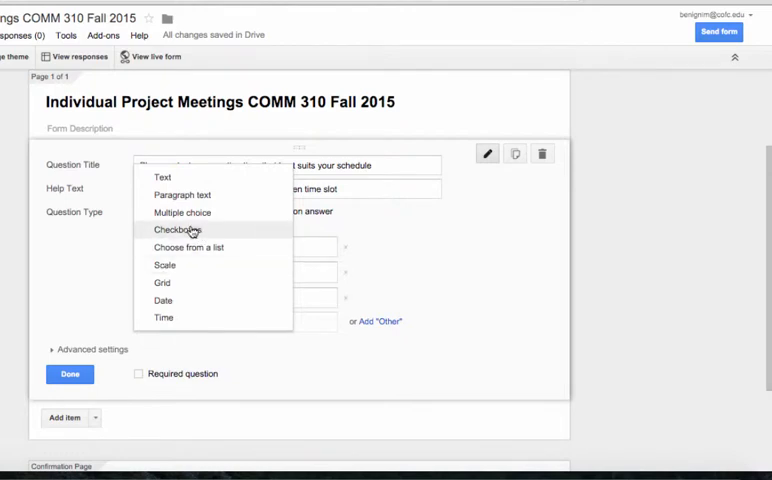
left_click(183, 212)
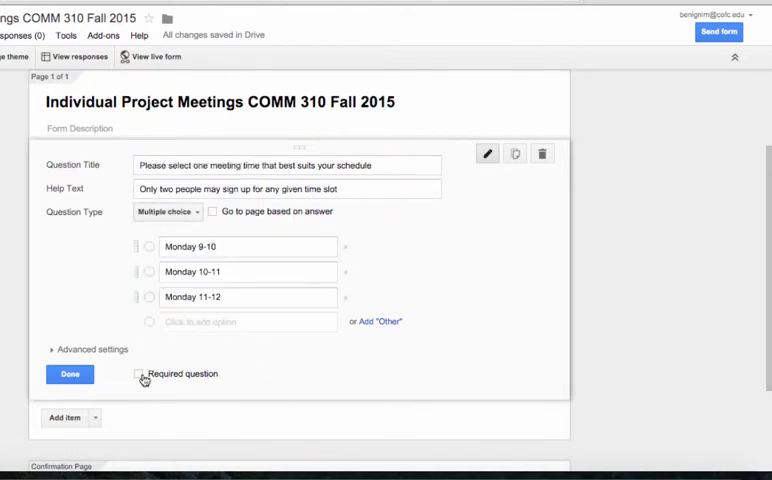
left_click(140, 374)
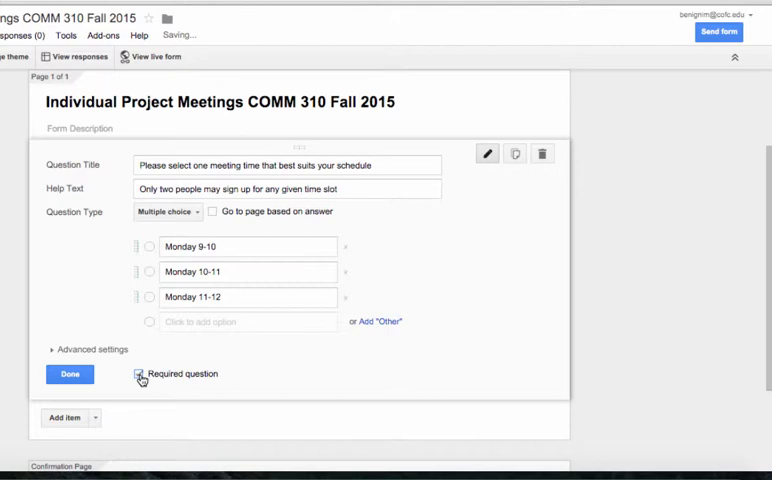
left_click(69, 374)
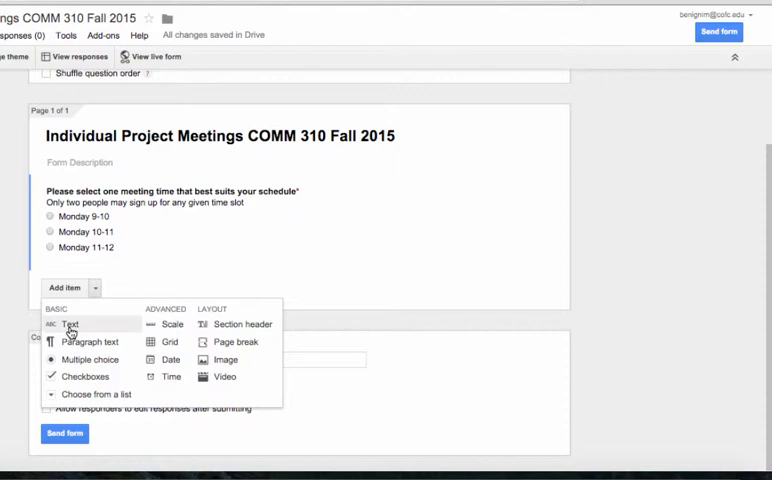
- Add a required 'First Name' short-answer text question
left_click(69, 324)
type("First Nam")
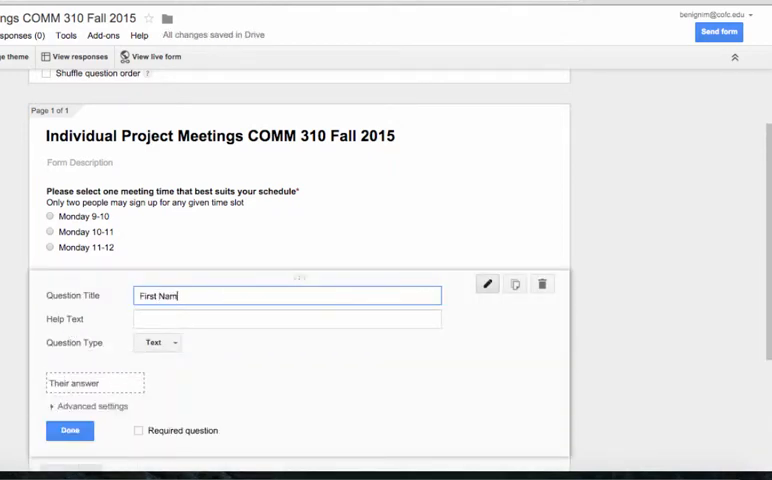
type("e")
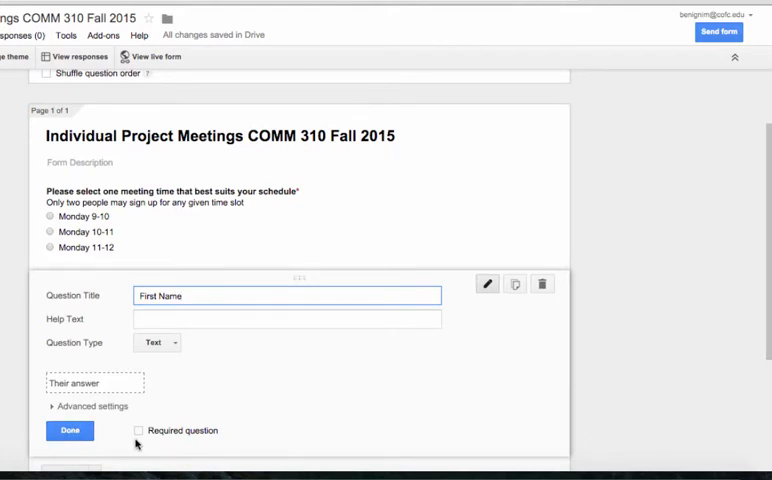
left_click(69, 430)
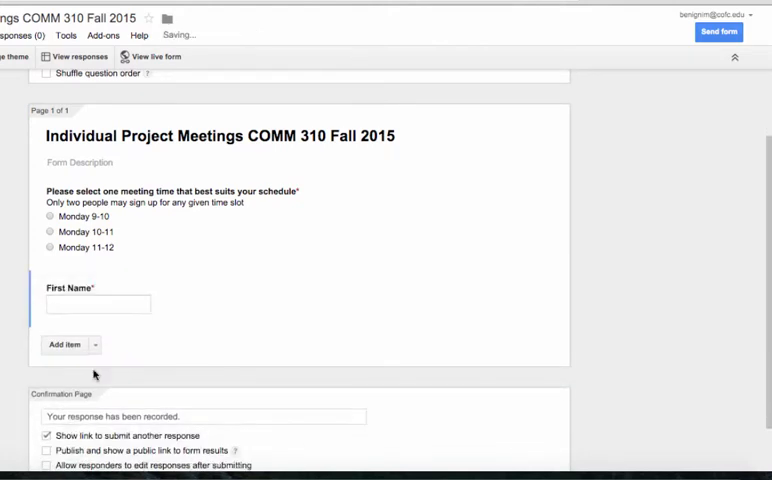
left_click(65, 344)
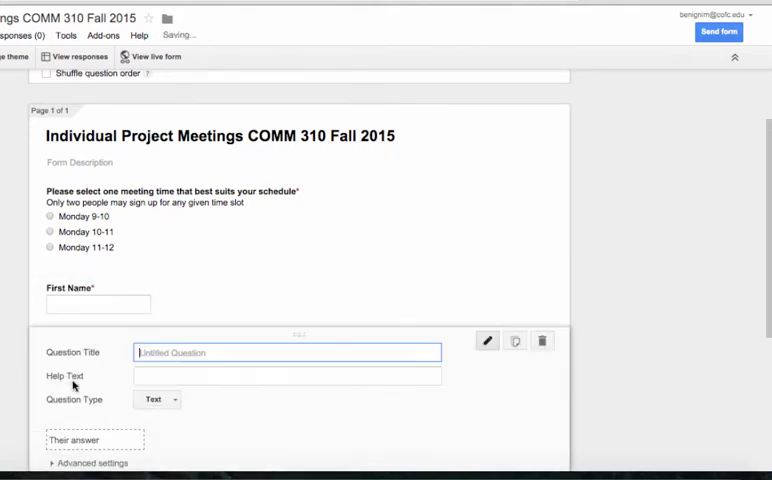
- Make the new text question a required 'Last Name' field
type("Last Name")
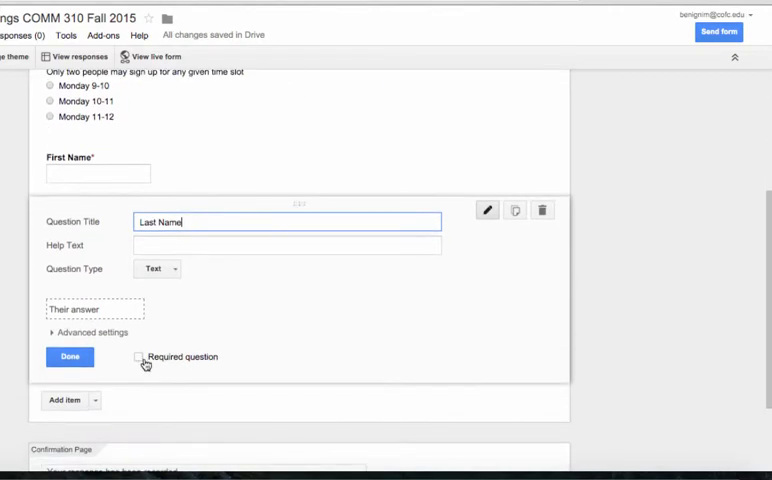
left_click(69, 356)
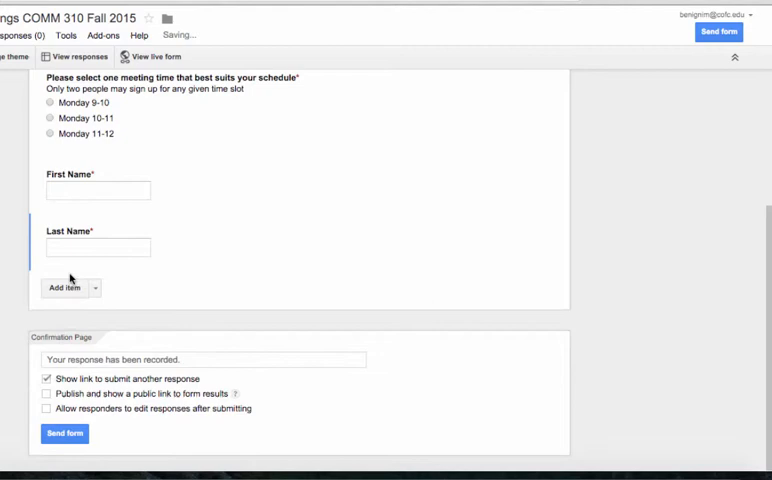
left_click(63, 288)
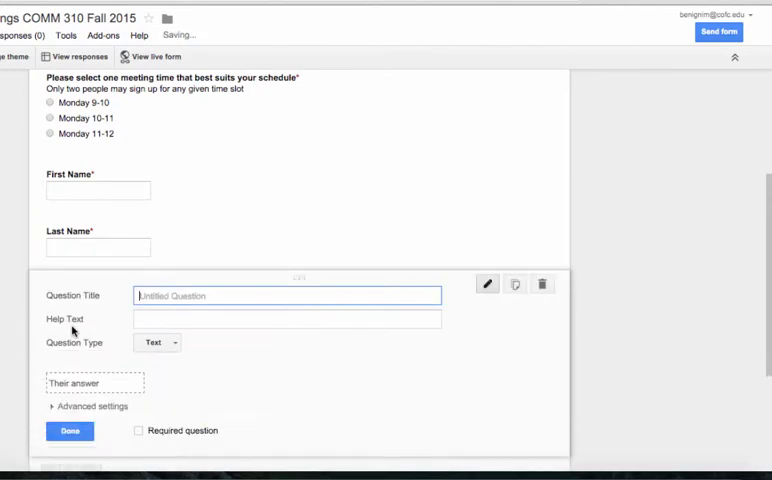
- Add a required 'Email Address' text question
type("Email S")
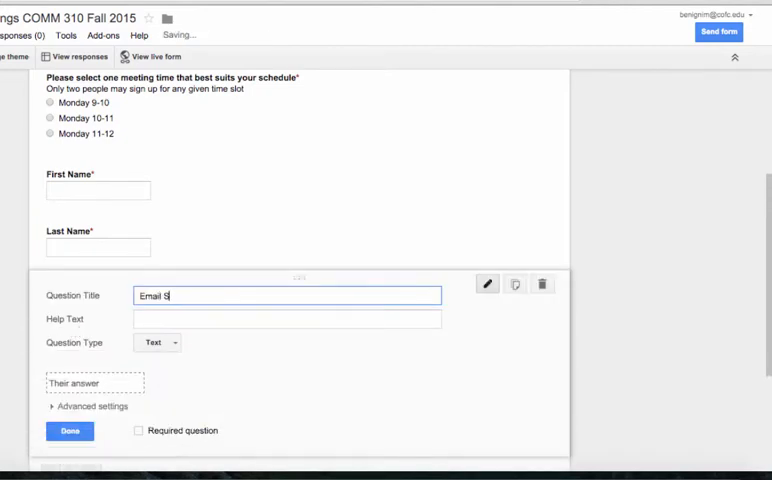
type("Address")
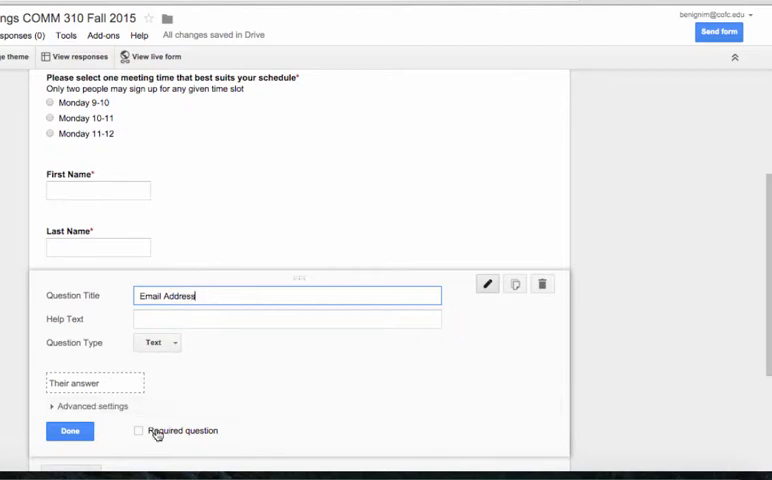
left_click(138, 430)
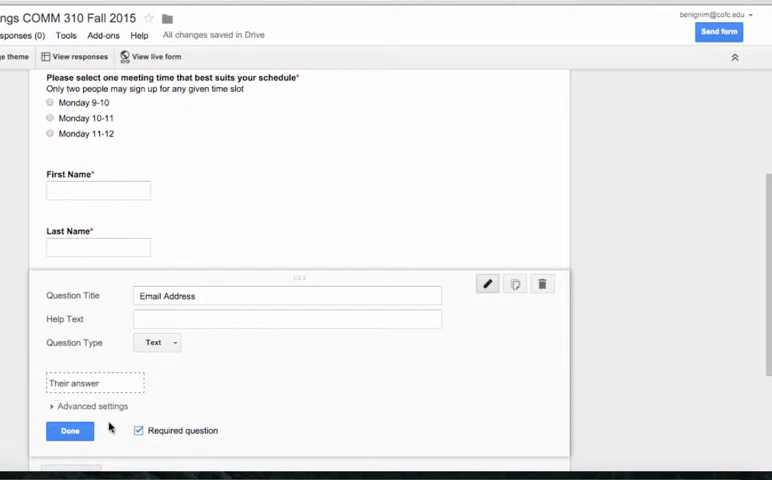
left_click(69, 430)
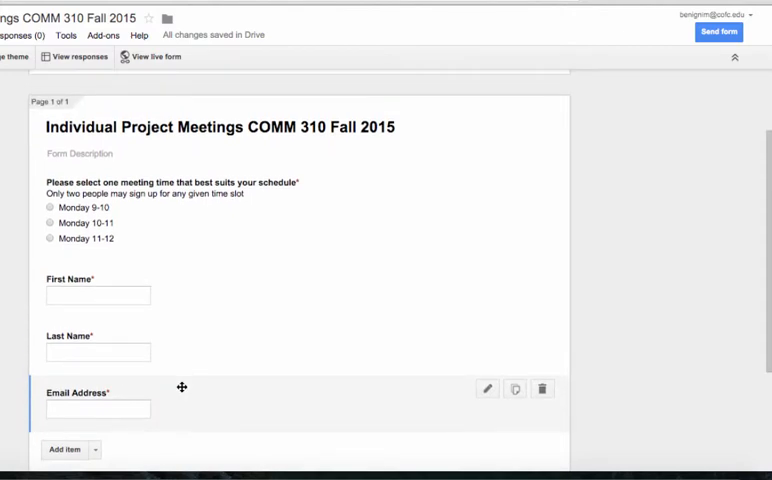
mouse_move(152, 56)
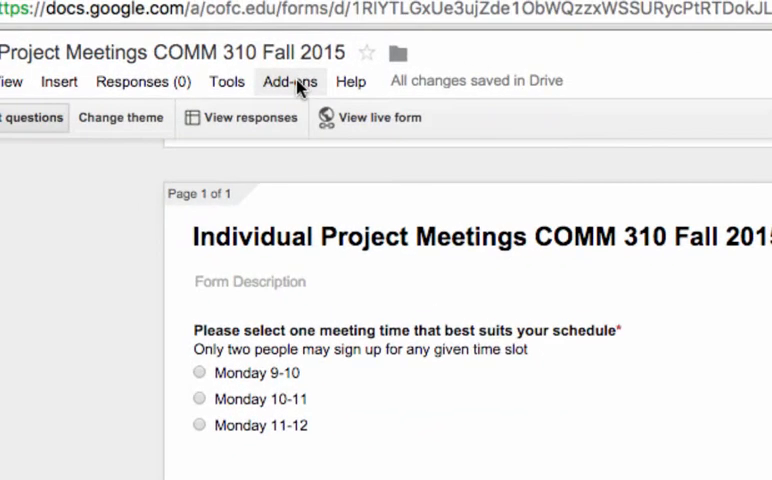
left_click(290, 81)
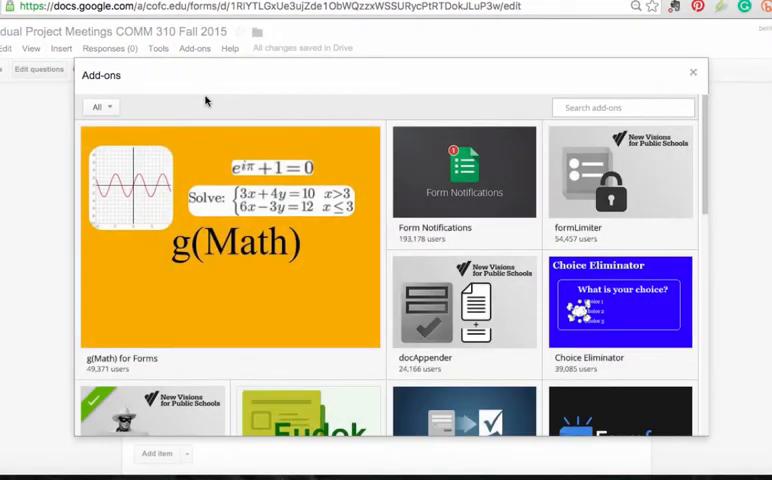
- Scroll the add-on gallery, browsing entries like Form Publisher and Form Values
scroll("down", 3)
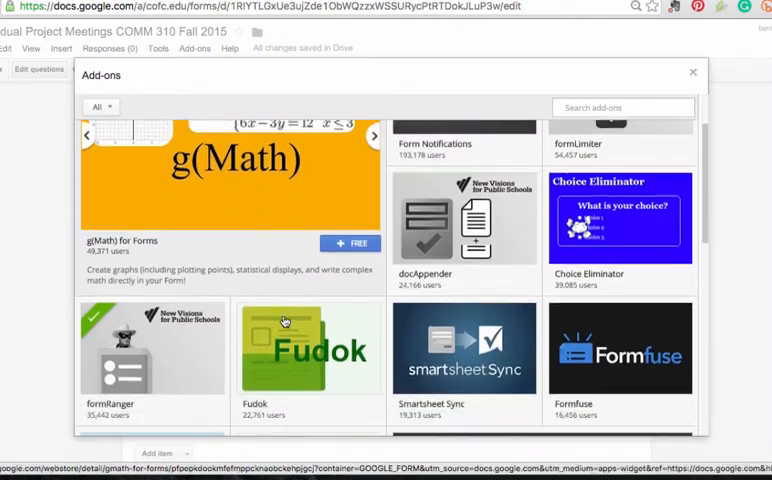
scroll("down", 3)
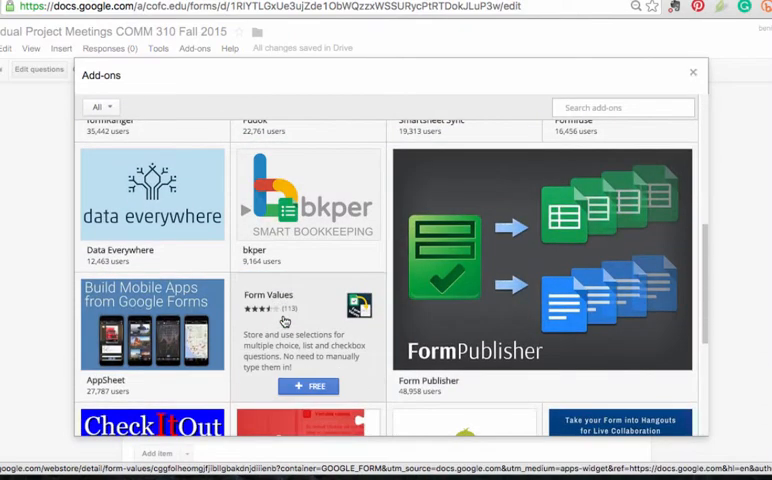
scroll("down", 3)
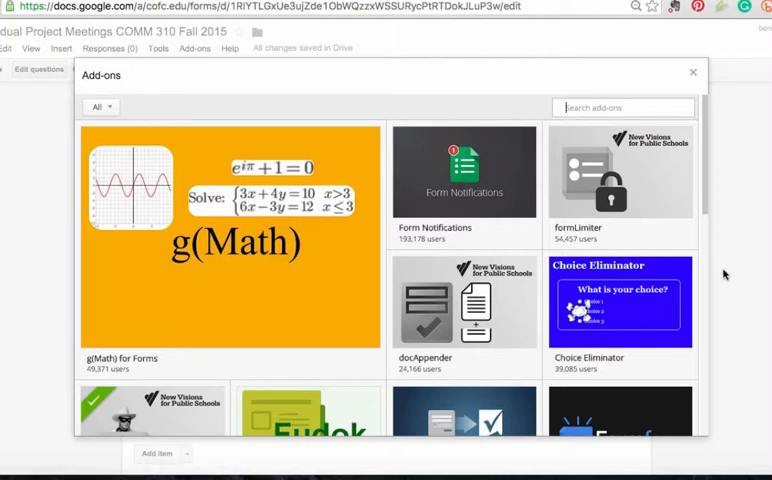
mouse_move(750, 298)
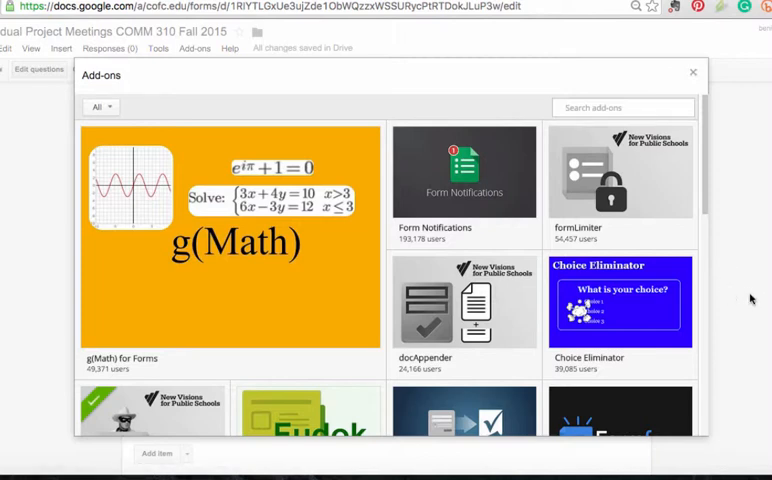
mouse_move(620, 300)
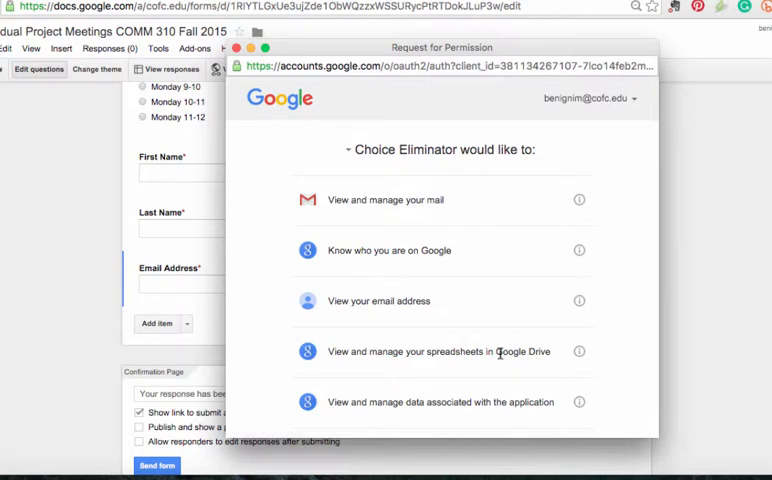
- Allow Choice Eliminator's requested permissions in the permission window
scroll("down", 3)
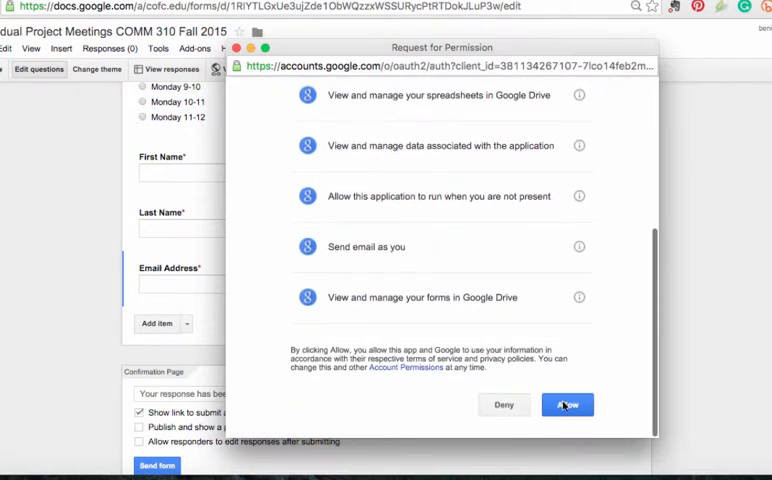
left_click(567, 405)
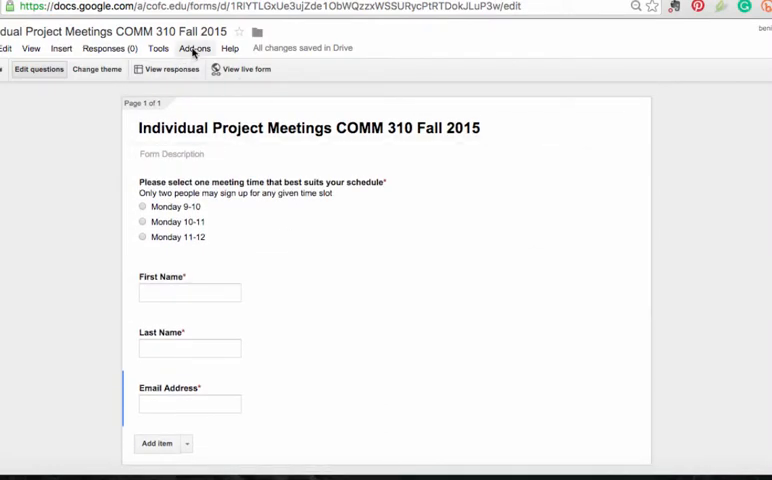
- Launch the Choice Eliminator add-on and tick Eliminate choices for the meeting-time question
left_click(195, 48)
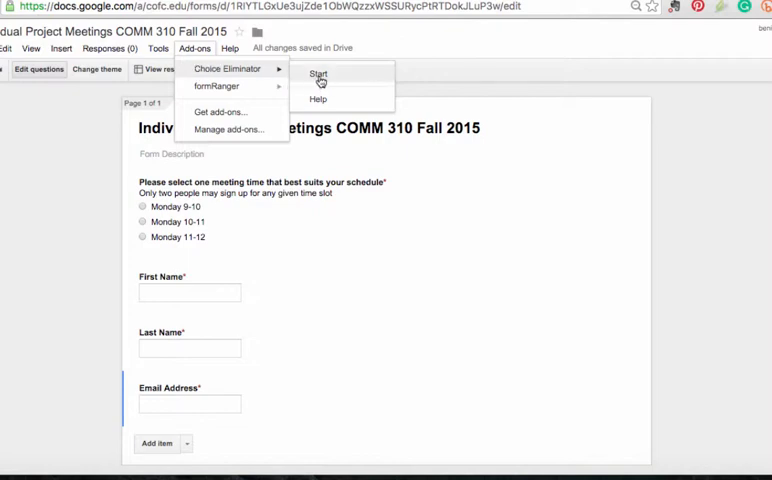
left_click(318, 73)
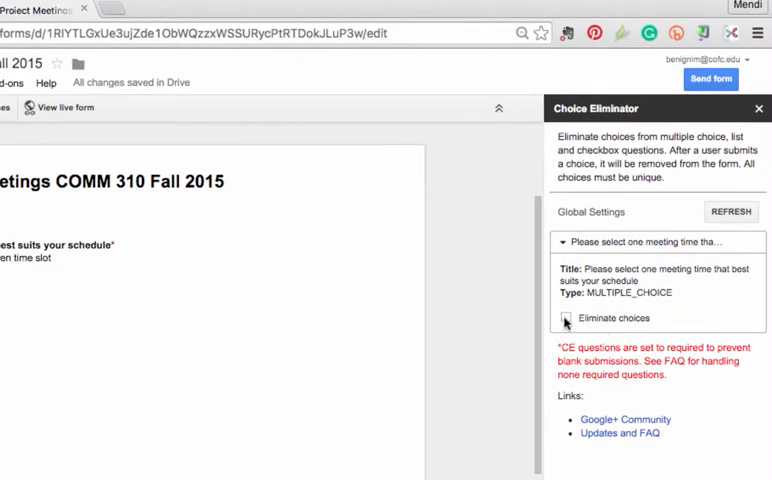
left_click(565, 318)
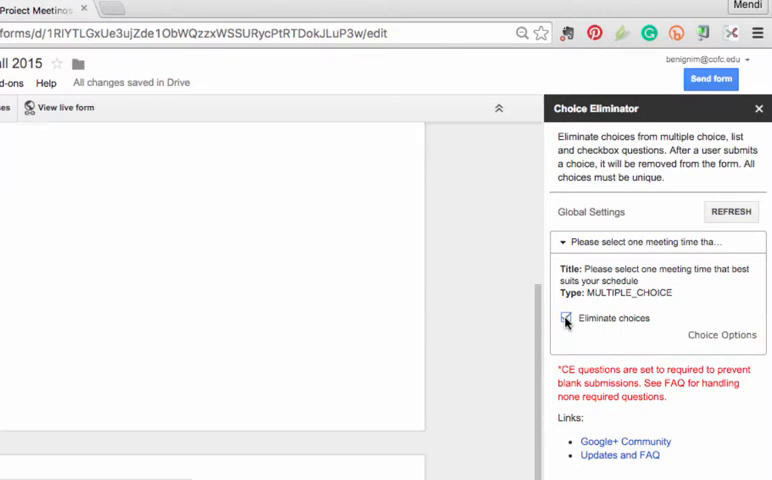
left_click(566, 318)
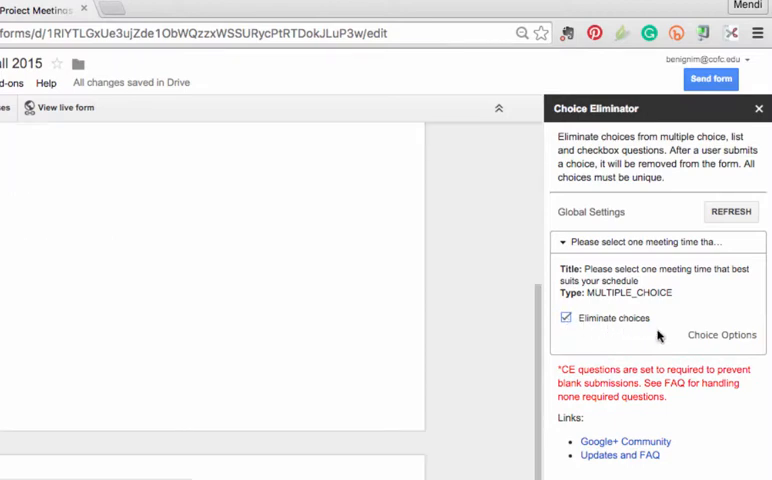
mouse_move(711, 341)
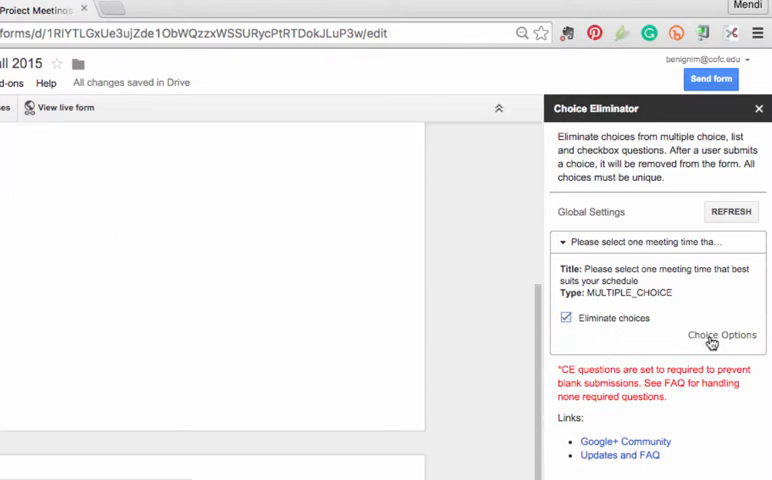
- Enter a limit of 2 beside each Monday time slot in Choice Options and save
left_click(721, 335)
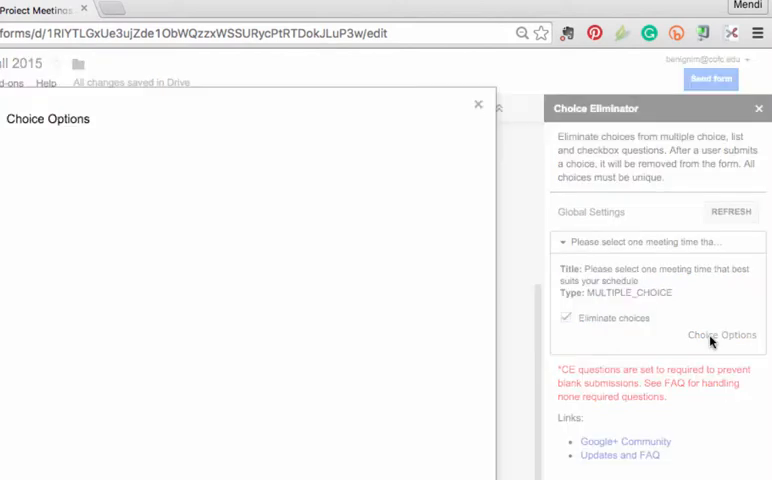
left_click(721, 335)
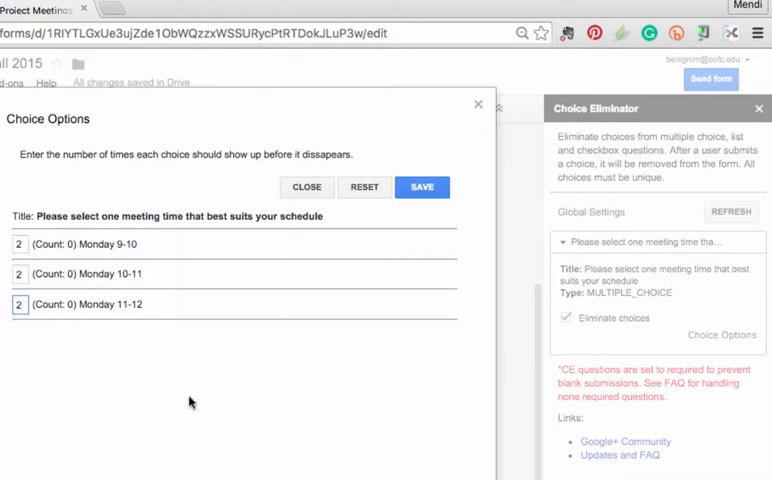
left_click(421, 187)
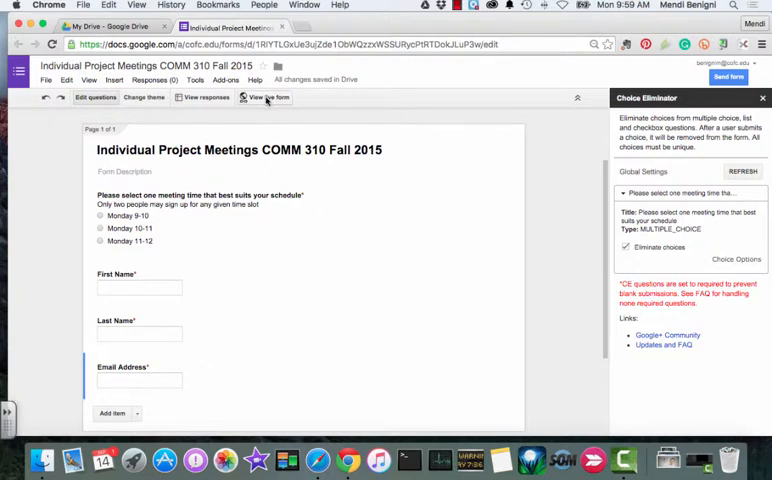
- Open the live form and submit a first Monday 9-10 sign-up for Mendi
left_click(265, 97)
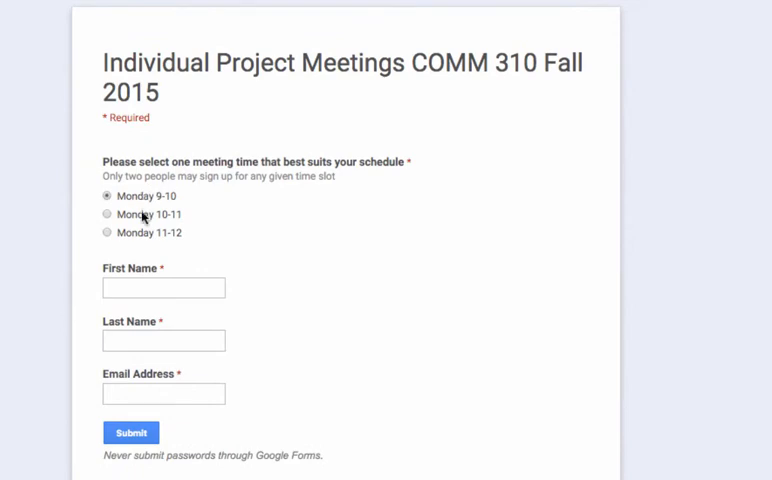
type("Mendi")
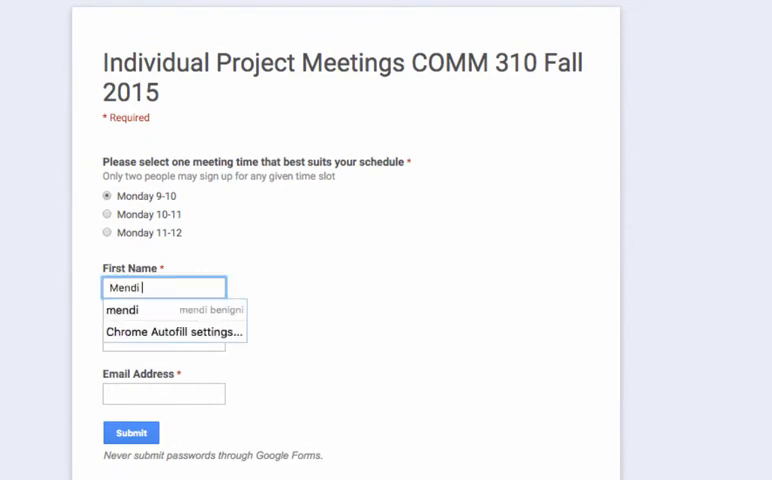
left_click(131, 432)
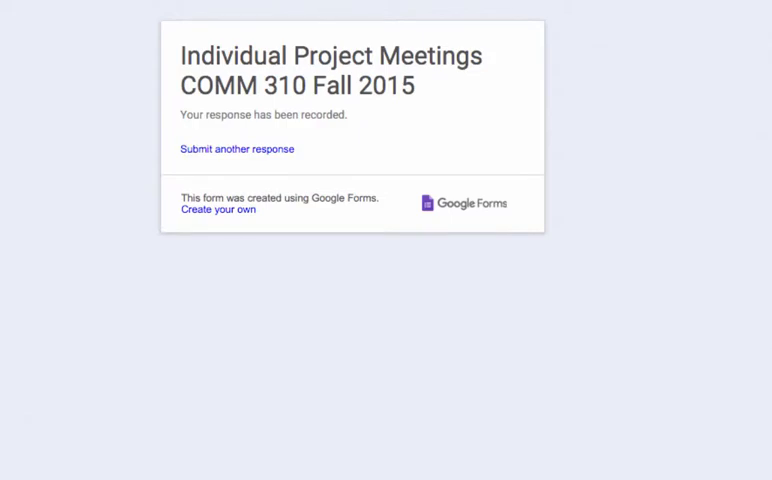
- Submit another response choosing Monday 9-10 again as the second test sign-up
left_click(237, 149)
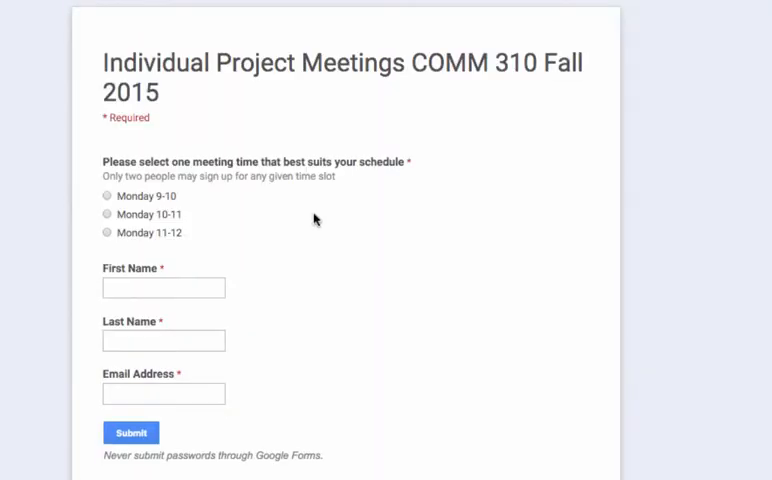
left_click(107, 196)
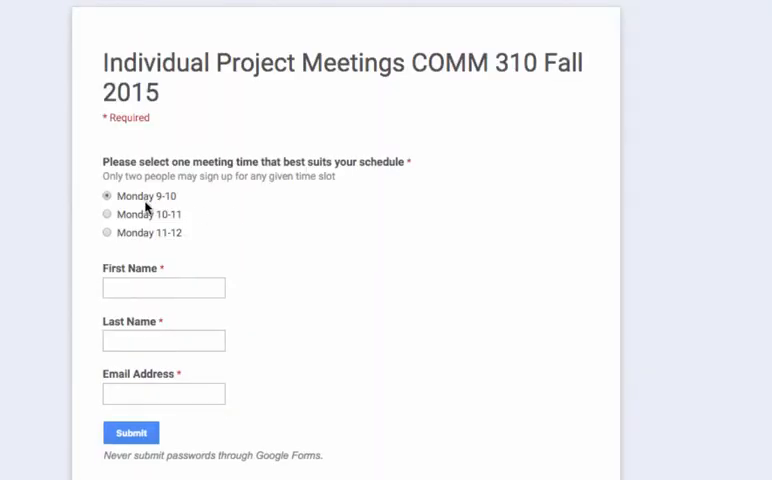
left_click(163, 288)
type("Vince")
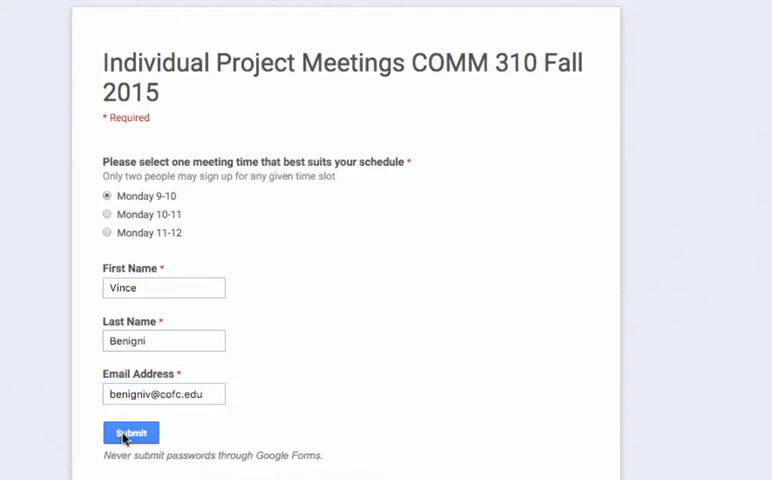
left_click(131, 433)
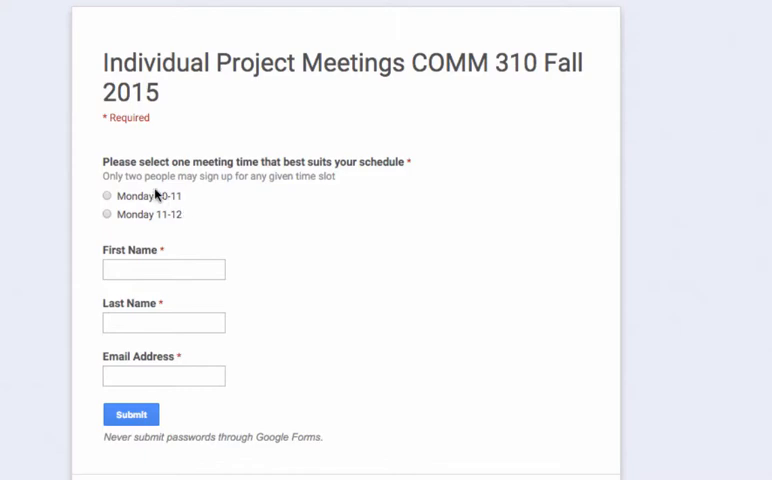
mouse_move(161, 203)
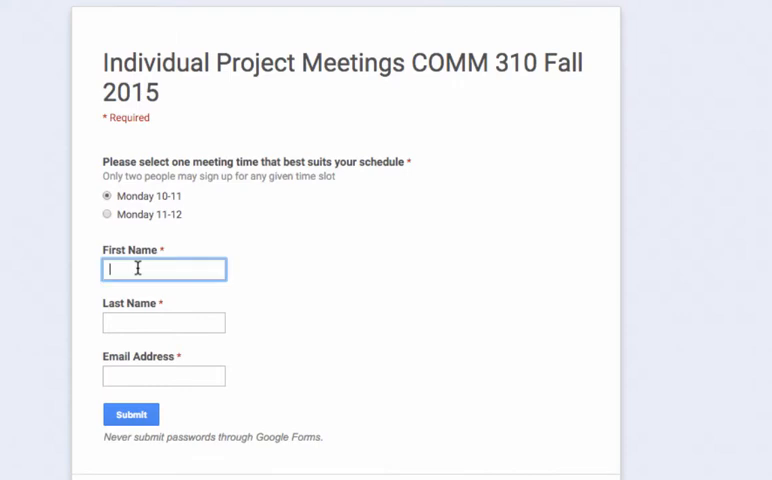
- Click into First Name to begin the third sign-up on the live form
left_click(130, 414)
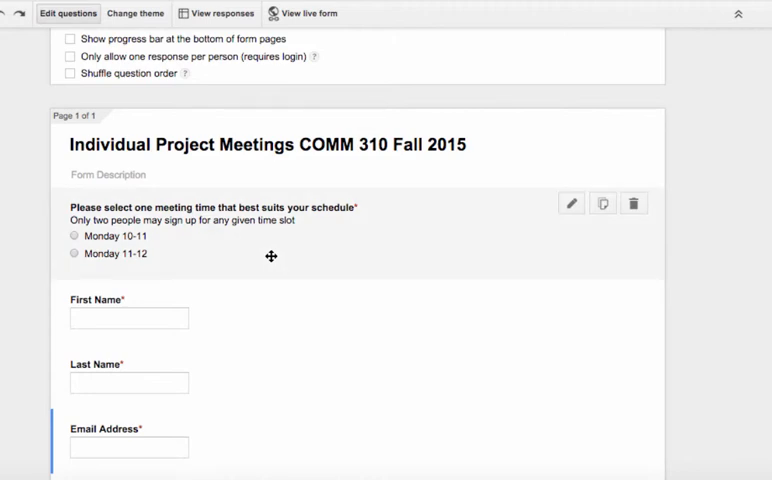
mouse_move(114, 243)
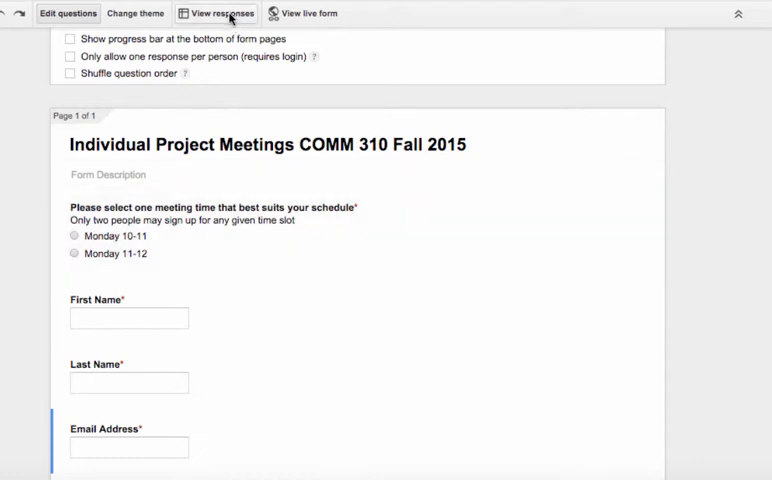
- Open the linked responses spreadsheet showing the three test sign-ups
left_click(215, 13)
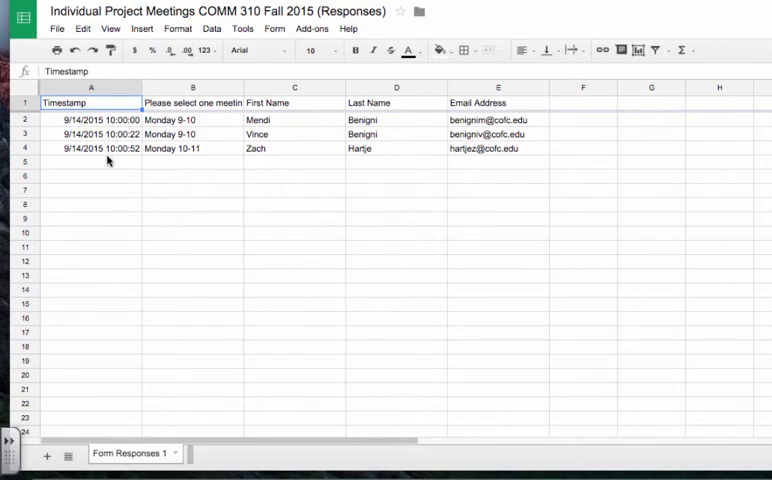
mouse_move(167, 252)
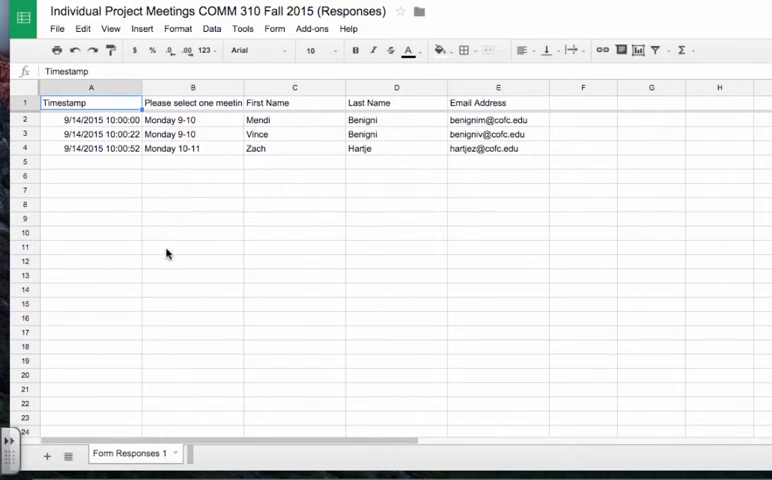